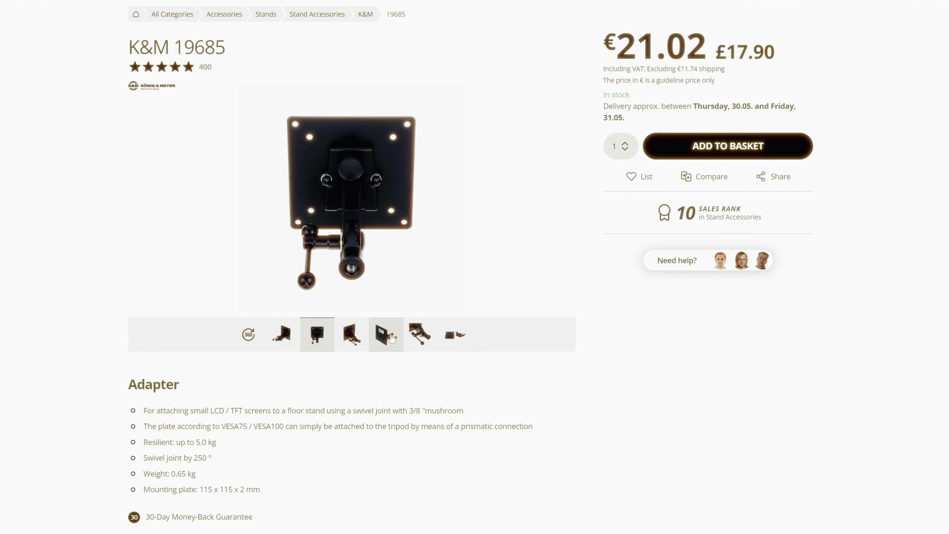
# Show the photo of the plate and mount apart and select the 'Excluding €11.74 shipping' text.
pyautogui.click(454, 333)
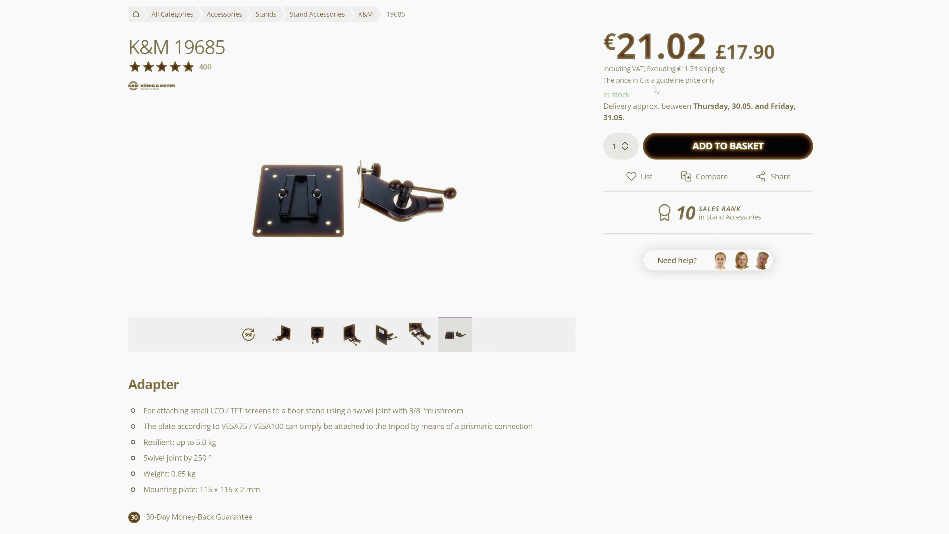
pyautogui.doubleClick(685, 68)
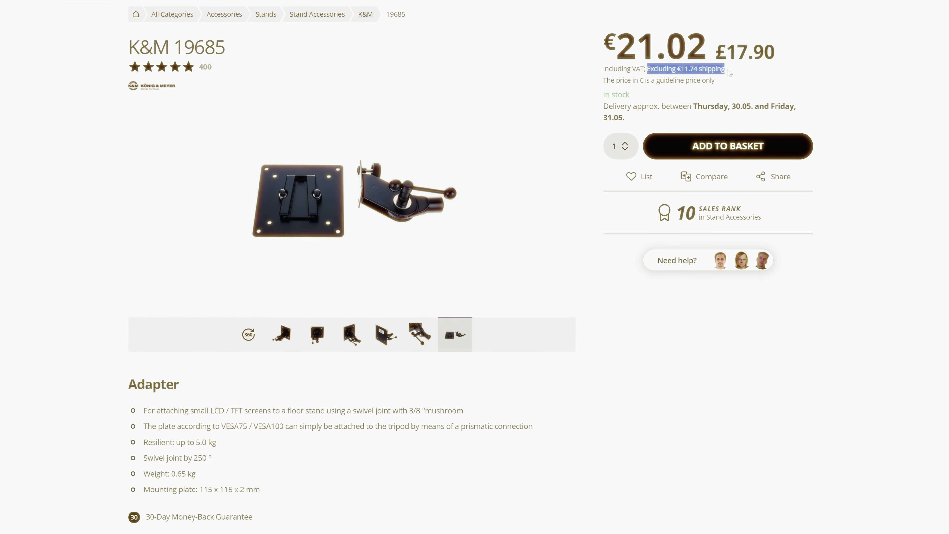
pyautogui.moveTo(878, 73)
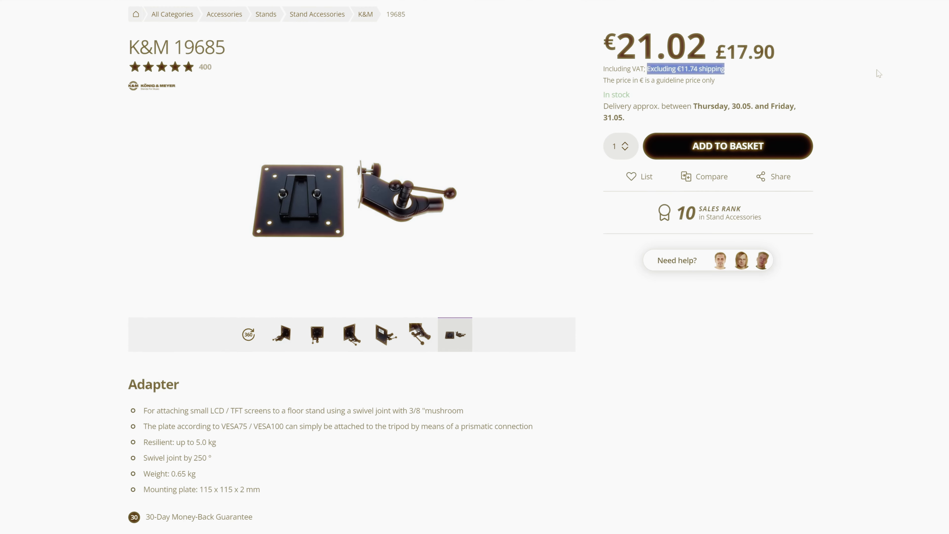